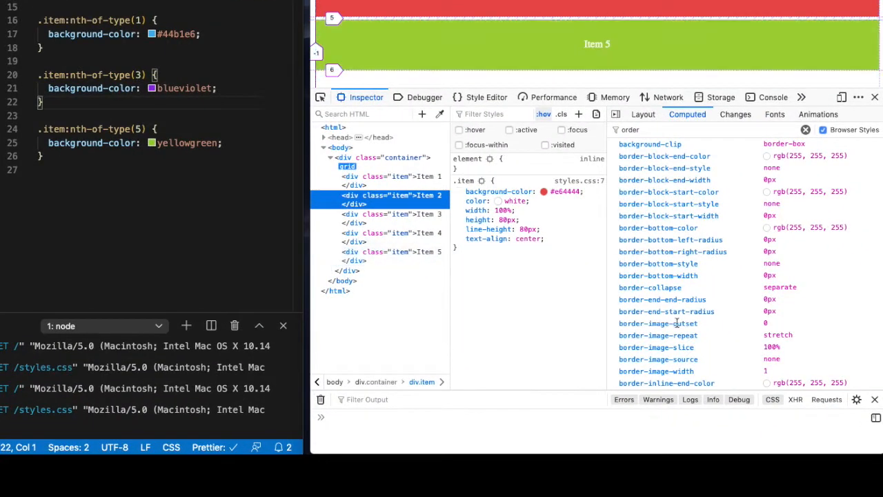
Step: Scroll the Inspector to Item 3's blueviolet rule and its computed order property
scroll("down", 3)
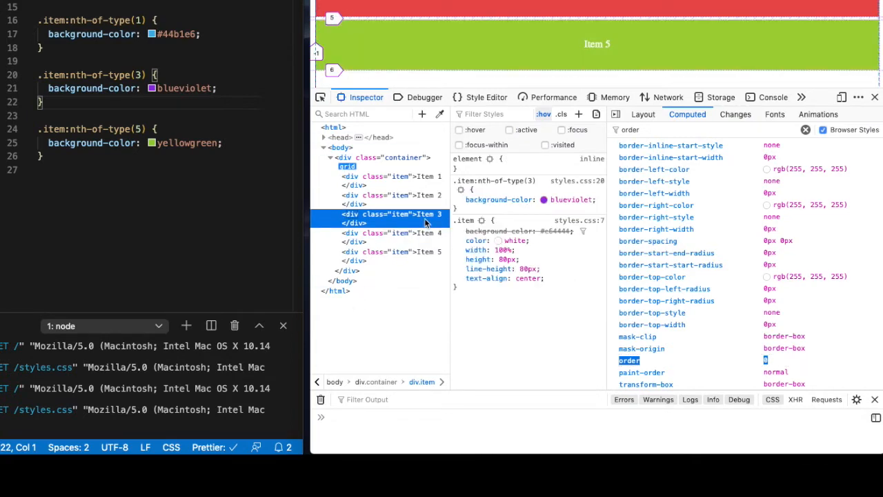
mouse_move(204, 80)
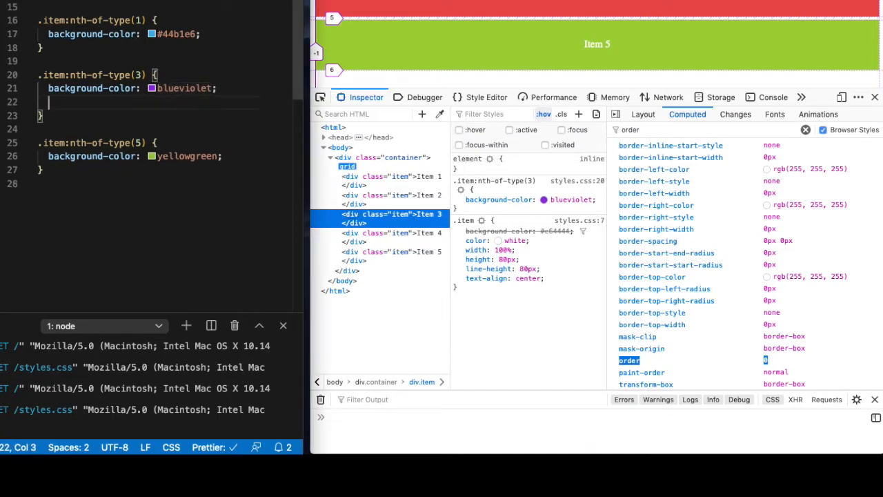
Step: Give .item:nth-of-type(3) order: 1 so Item 3 moves to the bottom of the grid
type("order:")
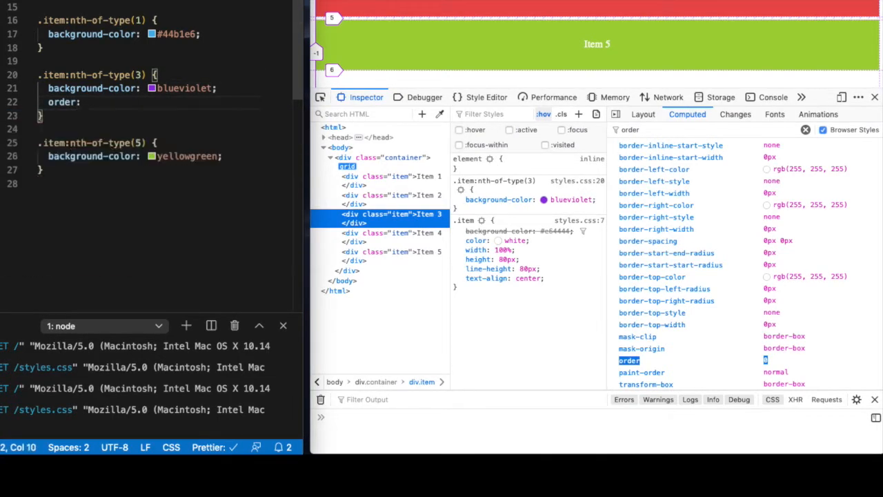
type("1;")
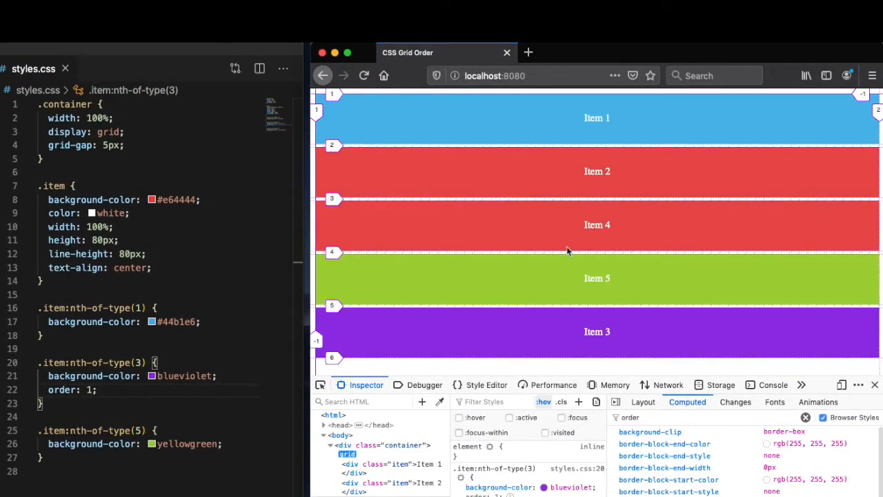
mouse_move(534, 332)
type("-")
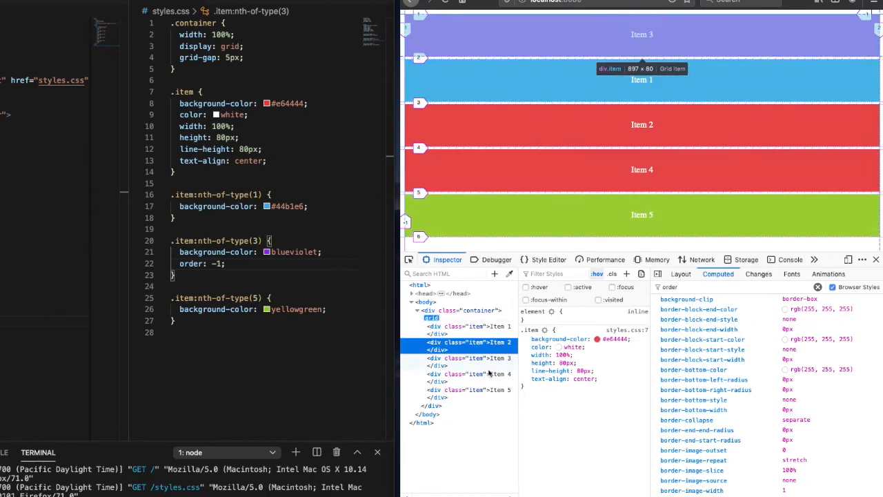
Step: Select Item 3 in the Firefox Inspector markup and view its order: -1 styling
left_click(458, 359)
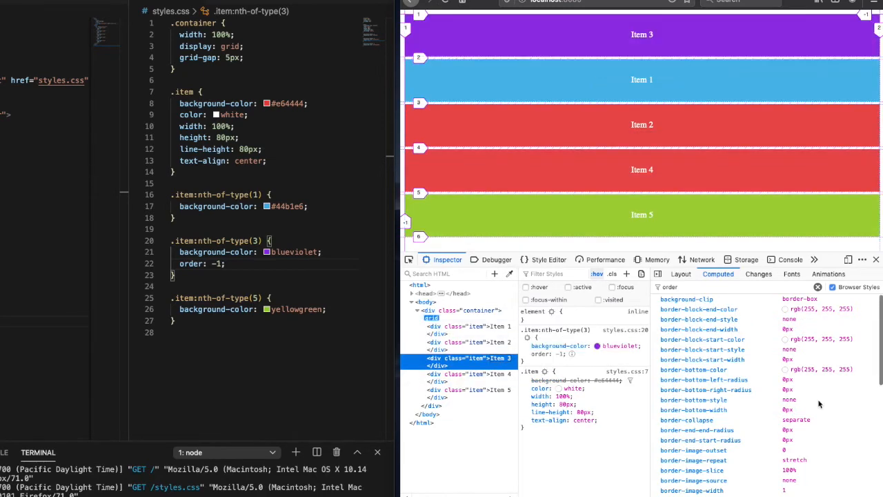
scroll("down", 3)
type("order: 3;")
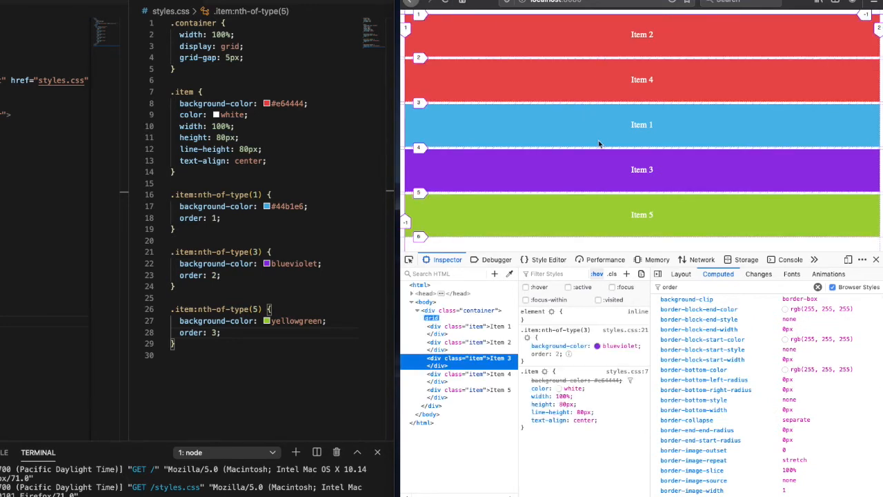
mouse_move(615, 189)
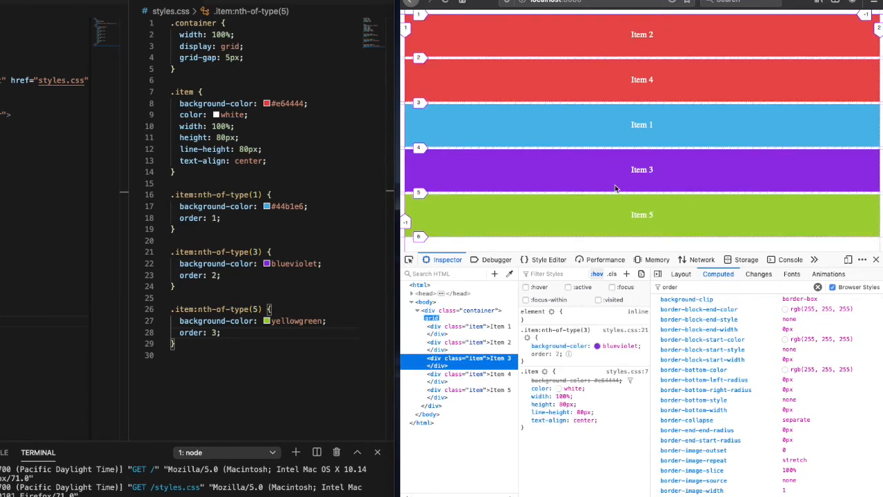
mouse_move(607, 215)
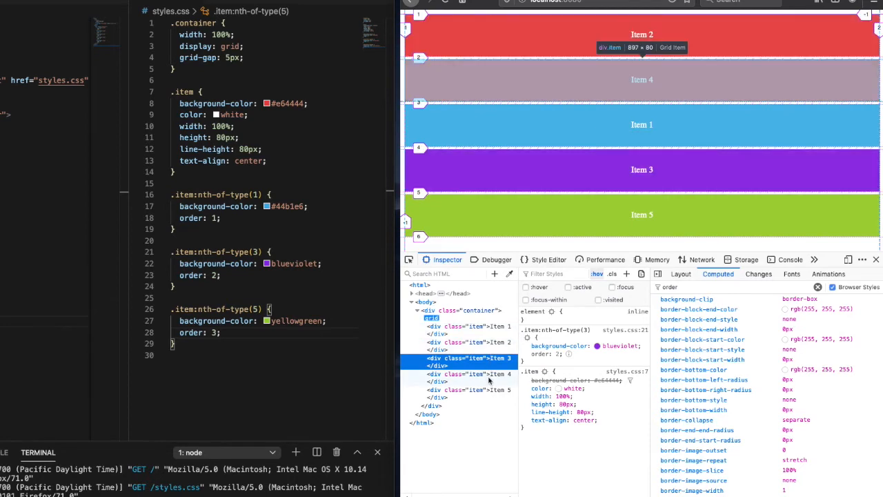
mouse_move(488, 389)
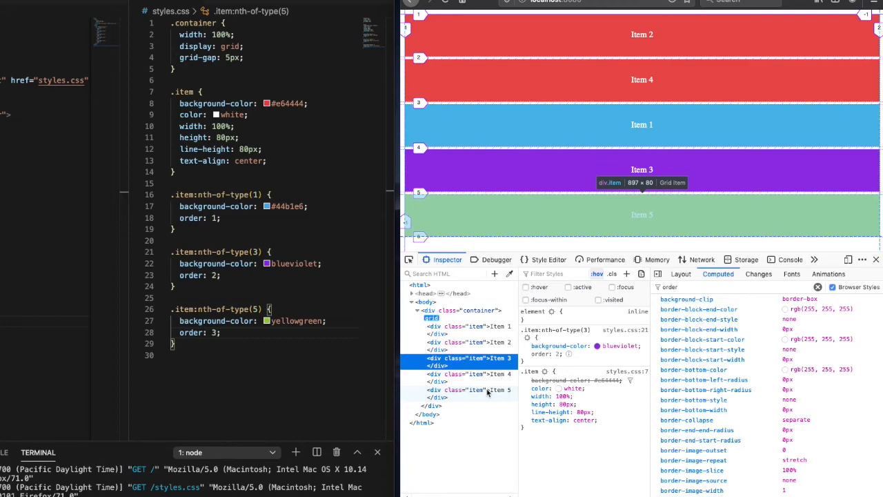
Step: Place the cursor in styles.css to give items 1, 3 and 5 orders 1, 2 and 3
left_click(681, 276)
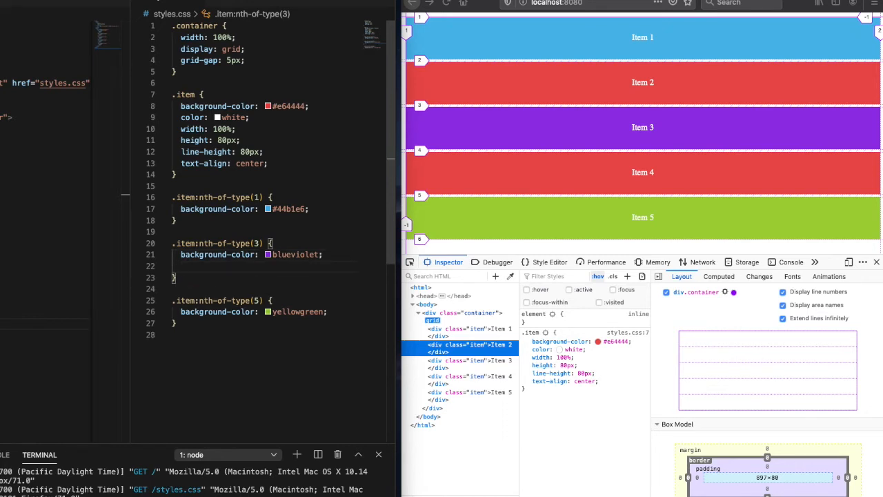
Step: Give .item:nth-of-type(3) grid-row: 1 and check Item 3 jumps to the top in Firefox
type("grid-row:")
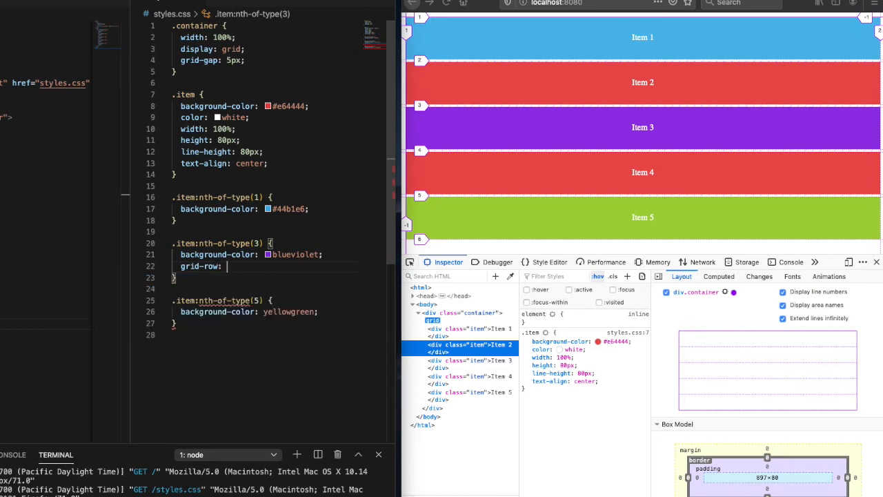
type("1;")
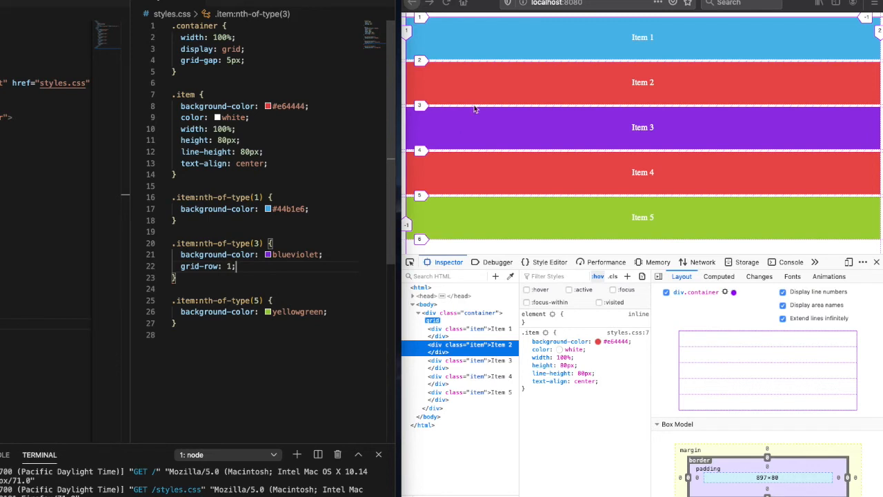
left_click(447, 3)
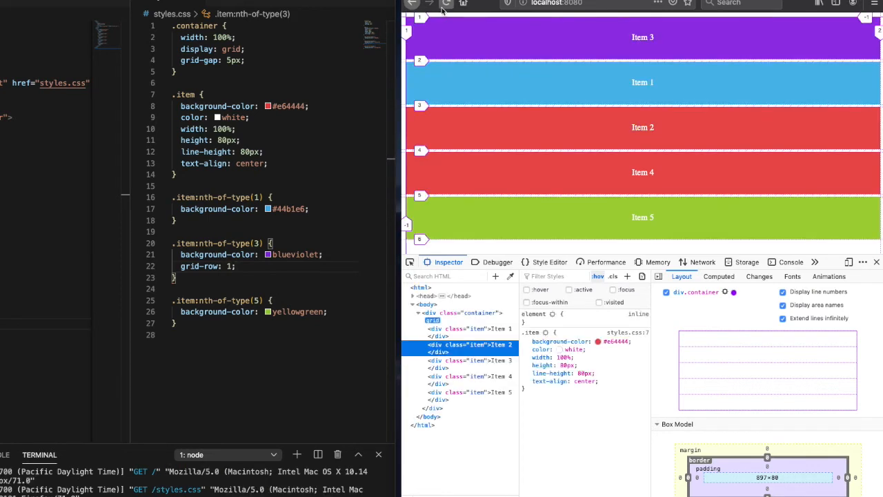
mouse_move(614, 49)
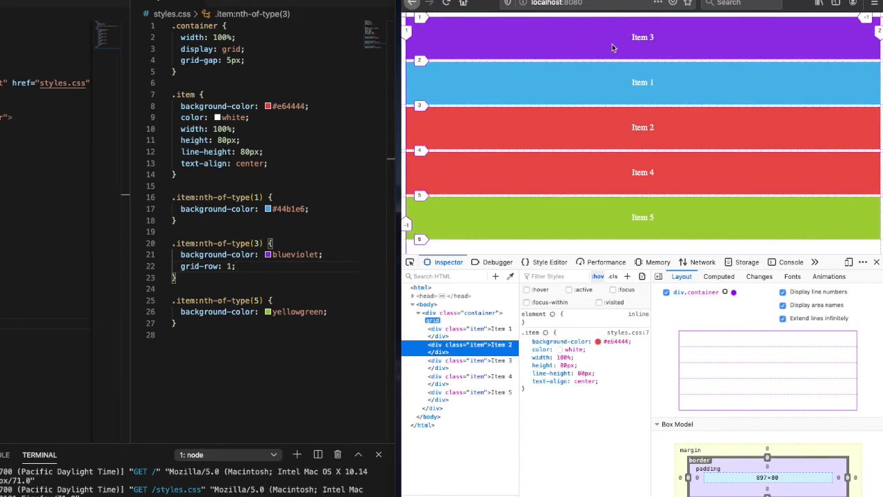
mouse_move(582, 45)
type("grid-row: ;")
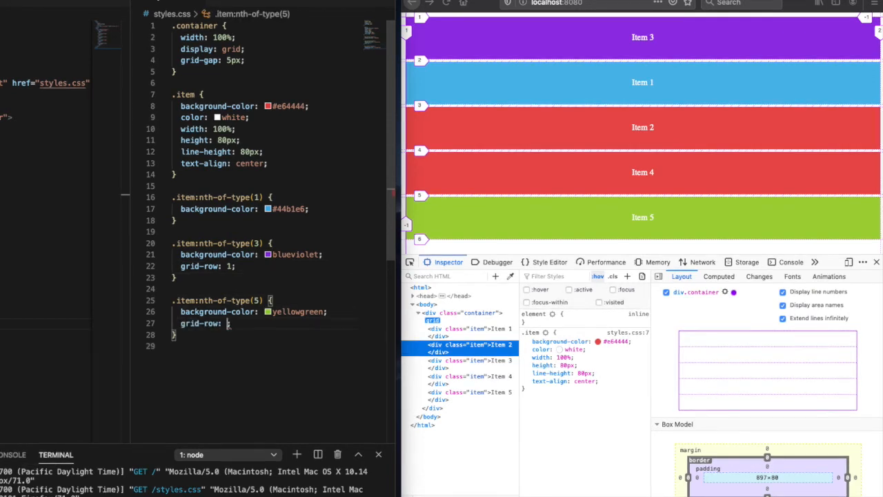
Step: Edit the grid-row value in styles.css so Items 3 and 5 share the top row
type("3")
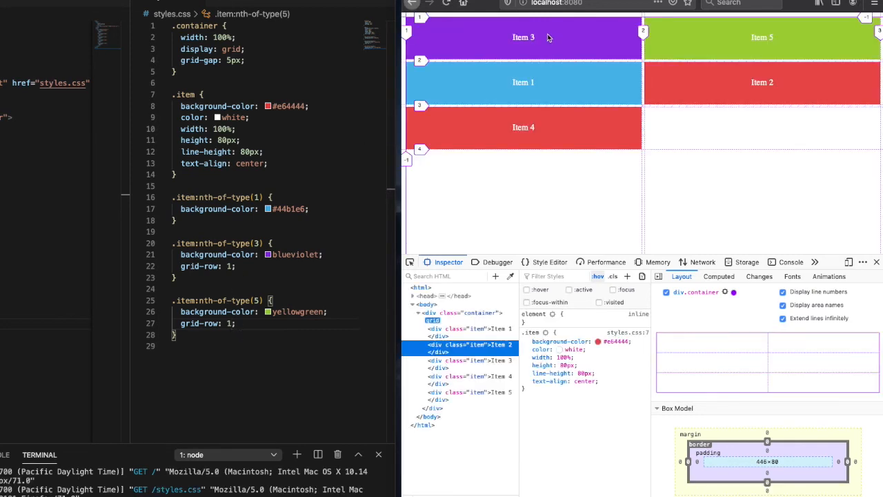
mouse_move(674, 52)
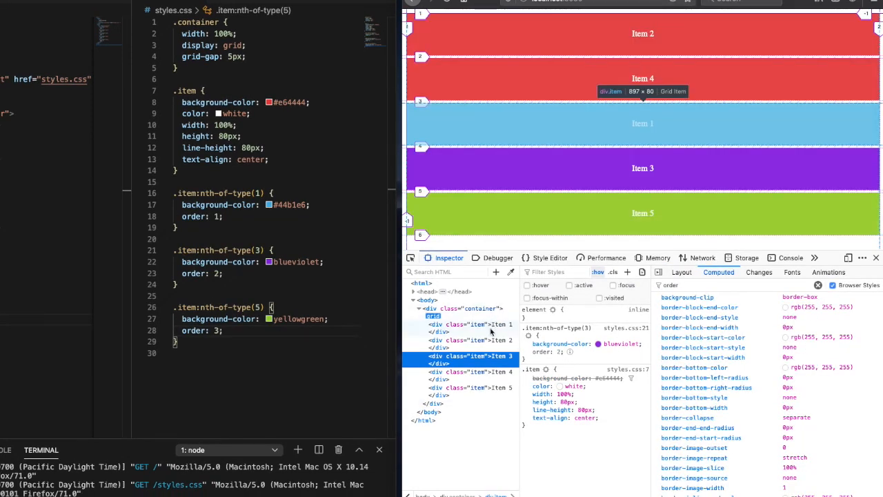
mouse_move(491, 378)
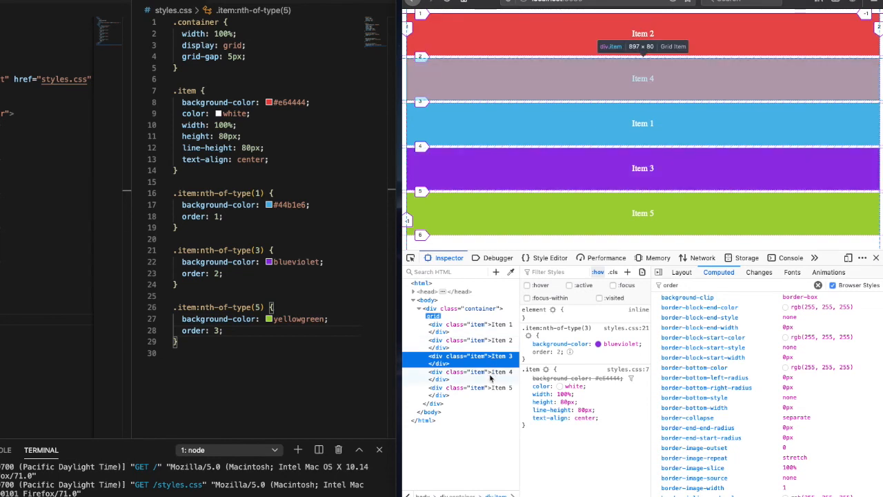